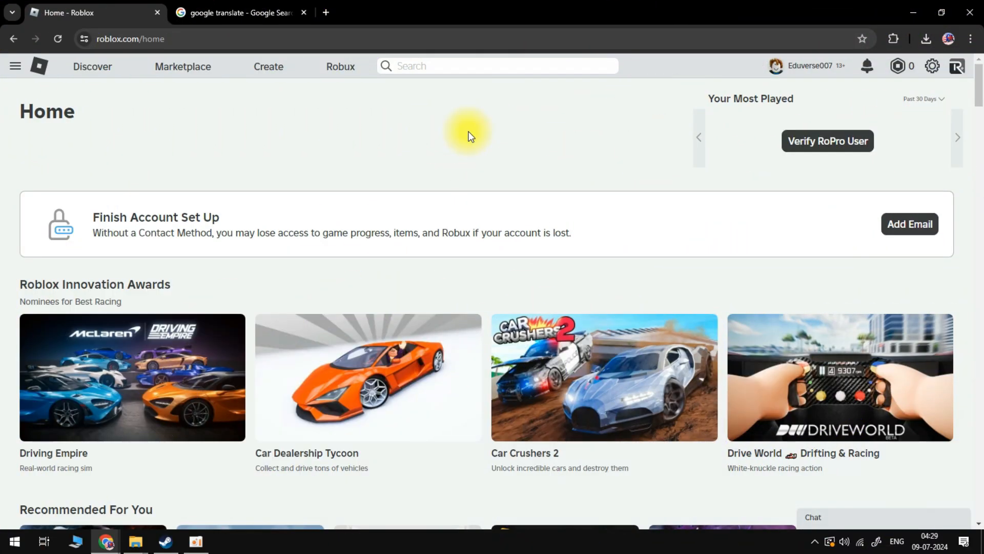
Go to Roblox My Settings via the gear icon and review the Account Info section
{"action": "scroll", "scroll_direction": "down", "scroll_amount": 3}
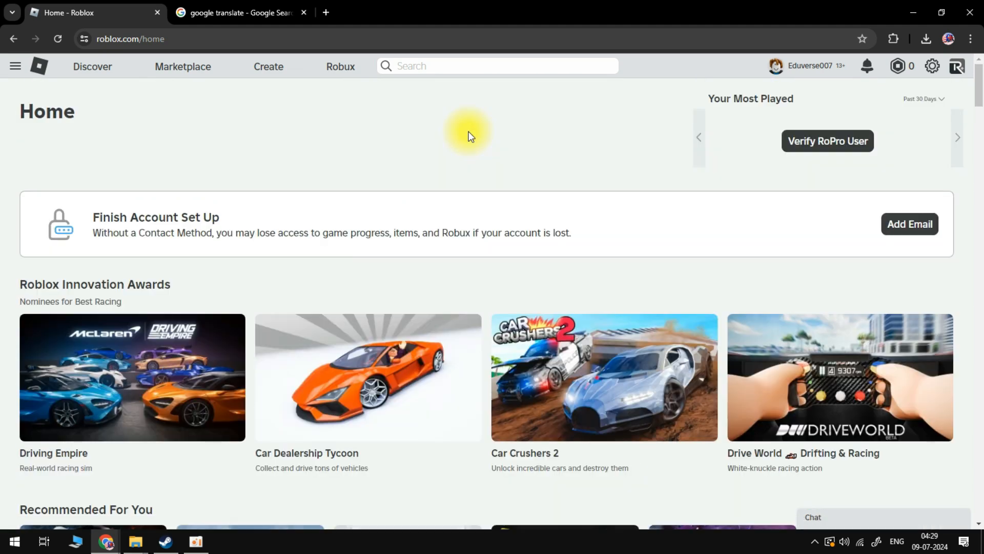
{"action": "mouse_move", "coordinate": [108, 57]}
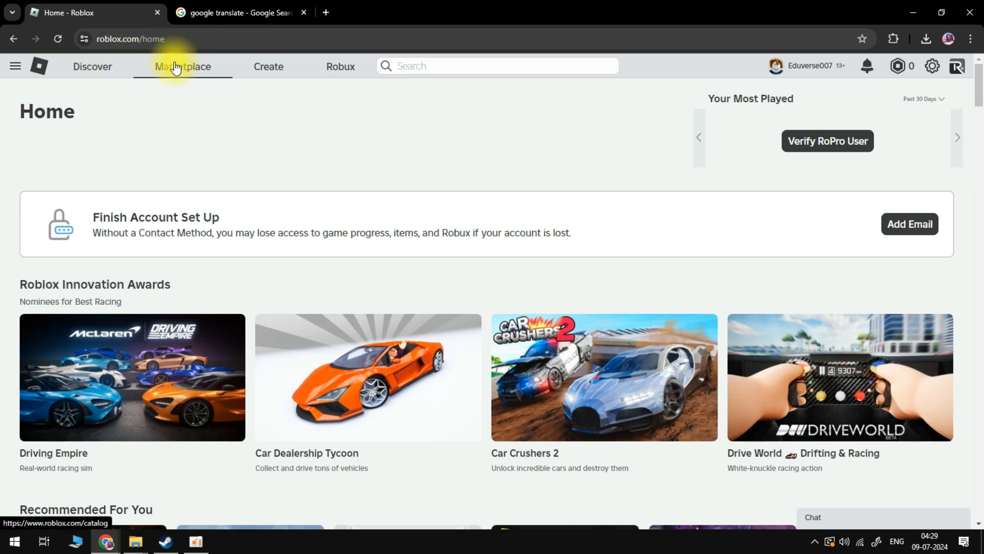
{"action": "mouse_move", "coordinate": [804, 92]}
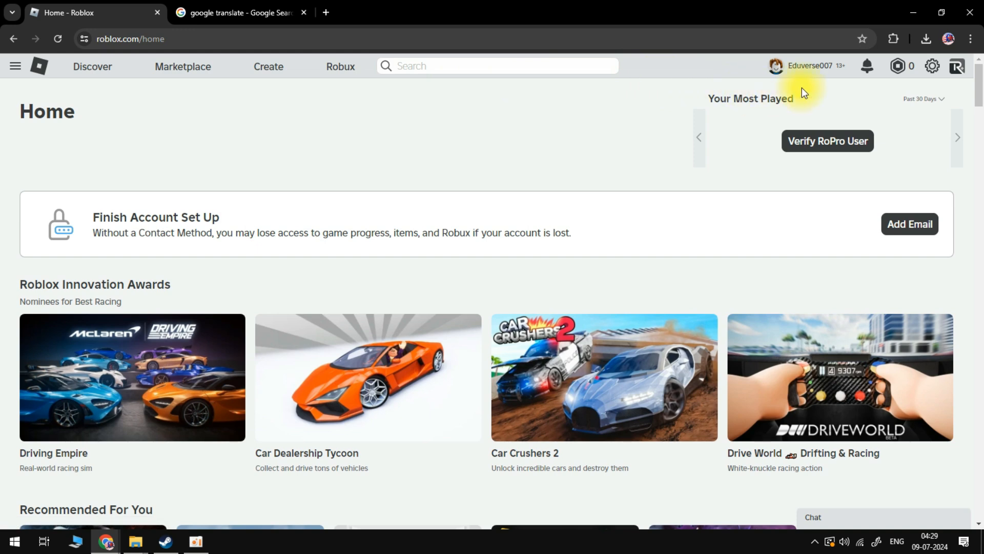
{"action": "left_click", "coordinate": [932, 65]}
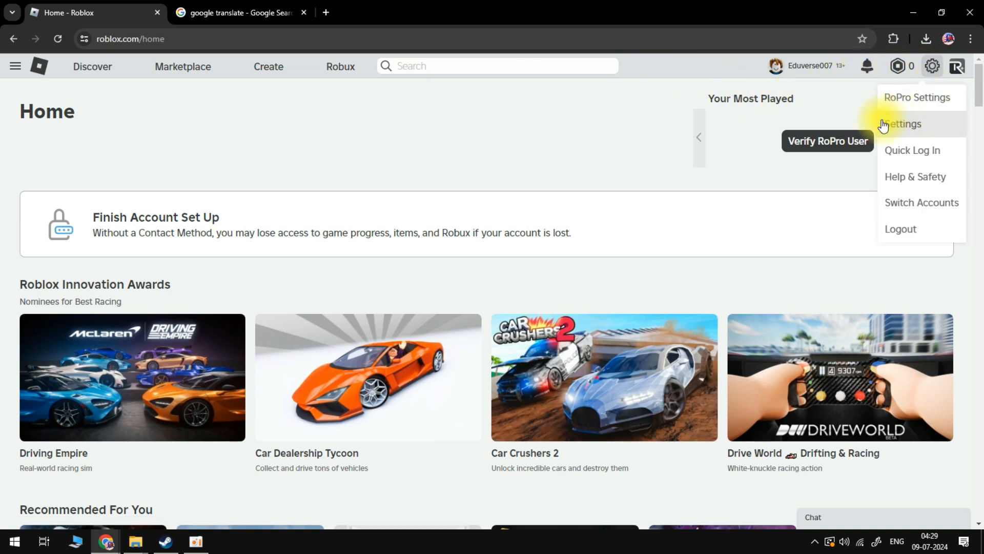
{"action": "left_click", "coordinate": [905, 124]}
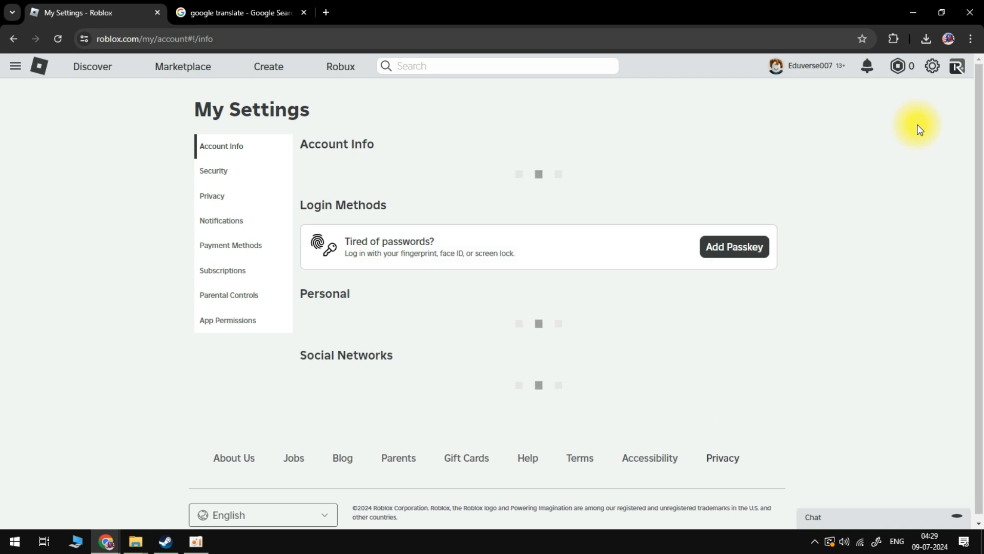
{"action": "scroll", "scroll_direction": "down", "scroll_amount": 3}
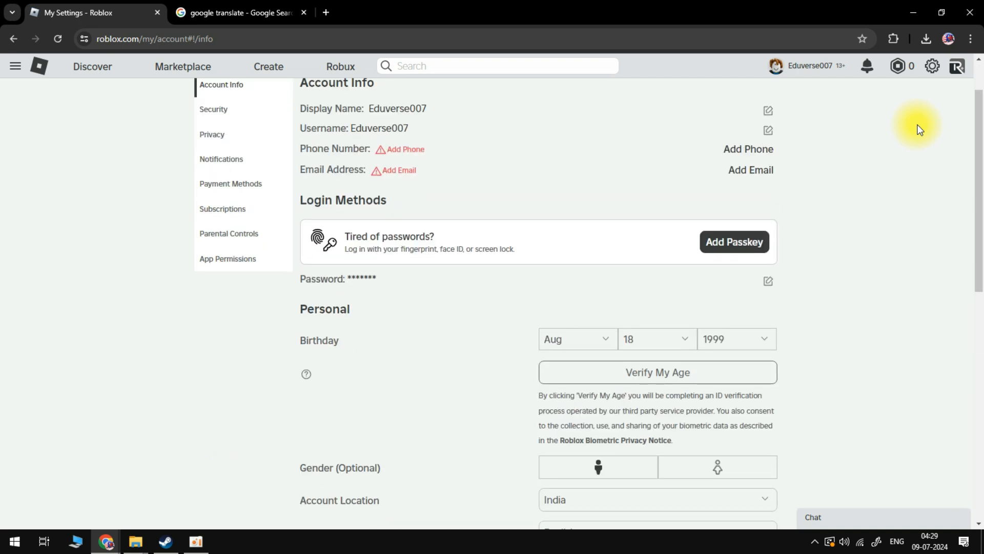
{"action": "scroll", "scroll_direction": "down", "scroll_amount": 3}
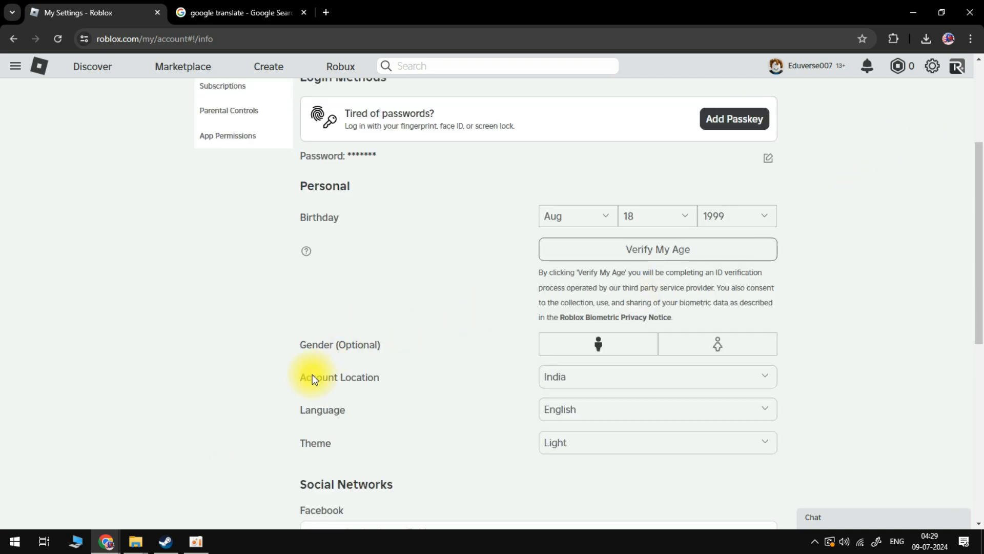
{"action": "mouse_move", "coordinate": [385, 399]}
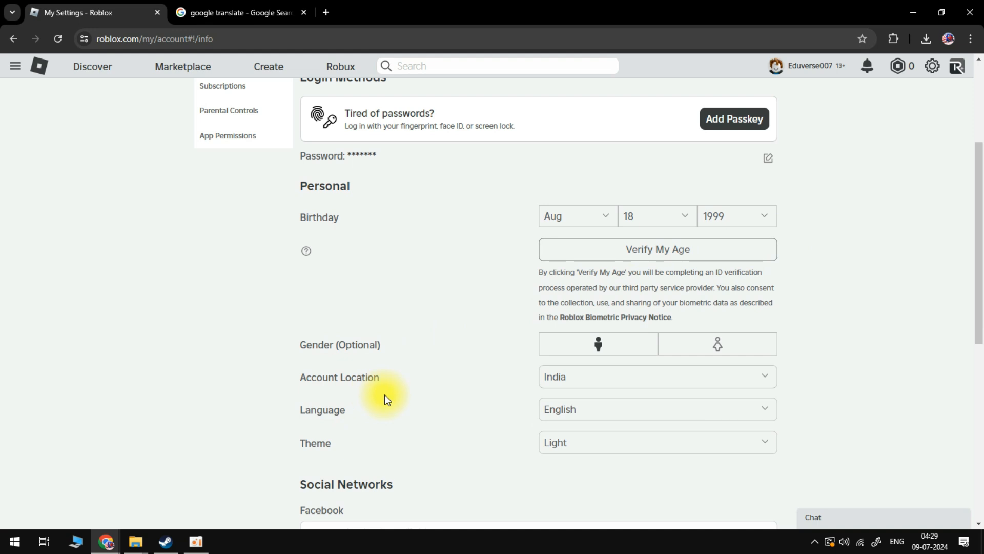
{"action": "scroll", "scroll_direction": "up", "scroll_amount": 3}
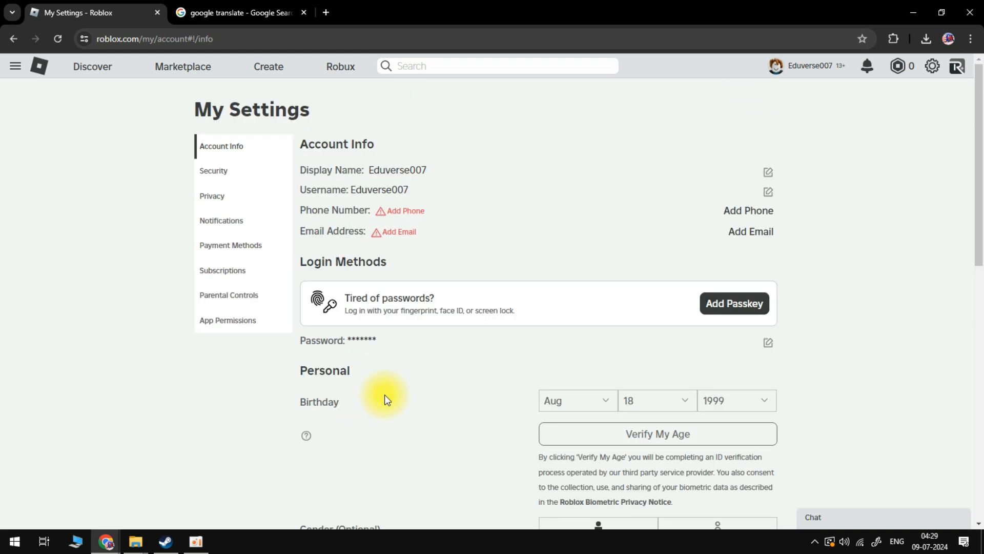
{"action": "left_click", "coordinate": [246, 13]}
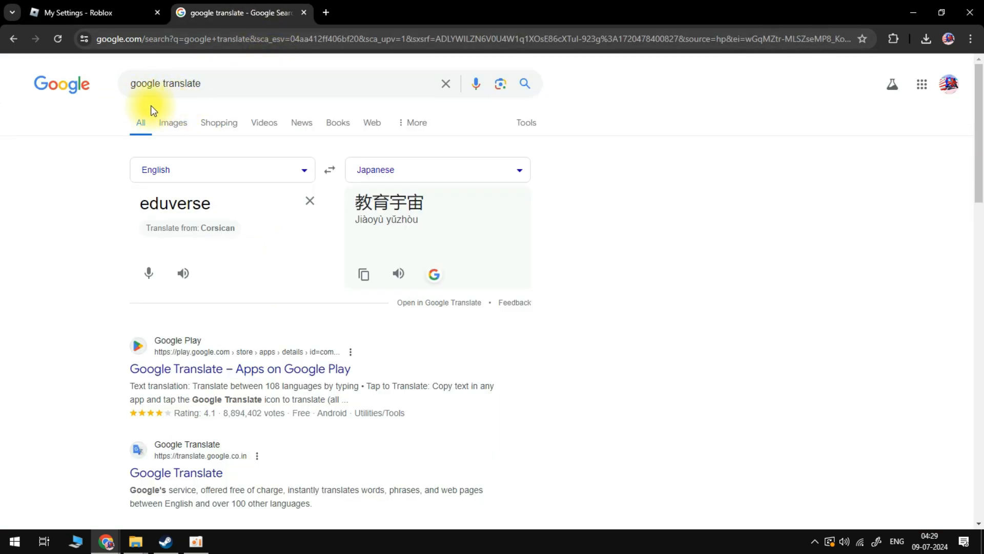
{"action": "mouse_move", "coordinate": [201, 119]}
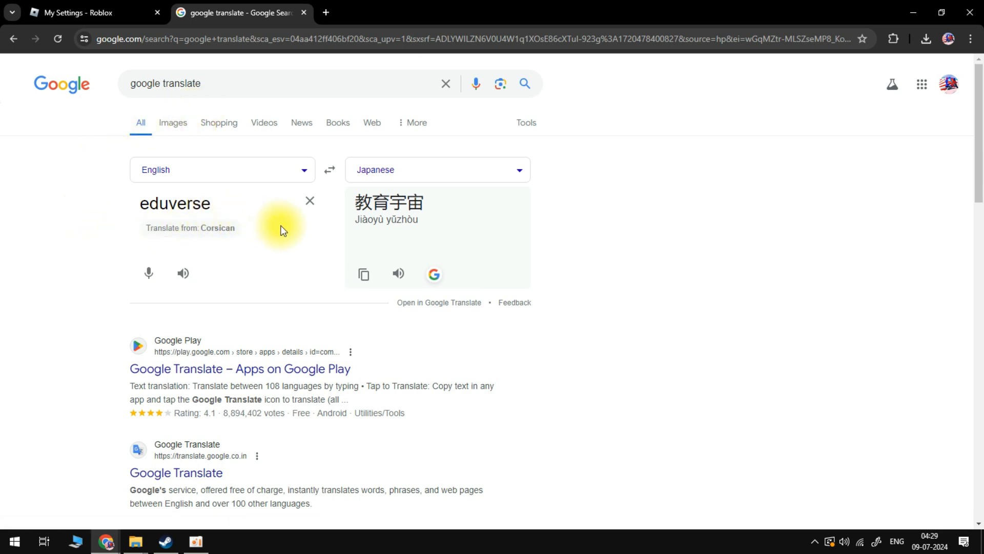
{"action": "mouse_move", "coordinate": [230, 253]}
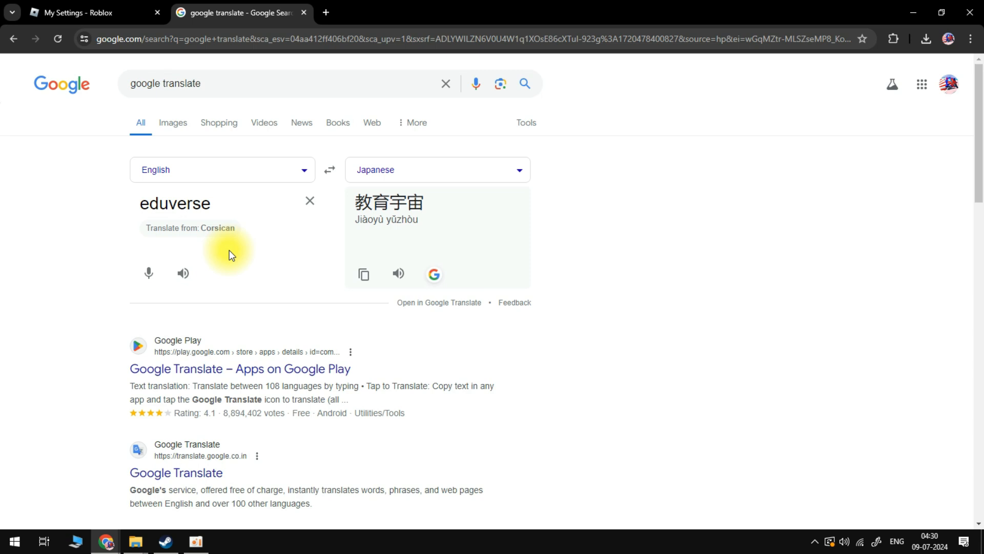
{"action": "mouse_move", "coordinate": [402, 254]}
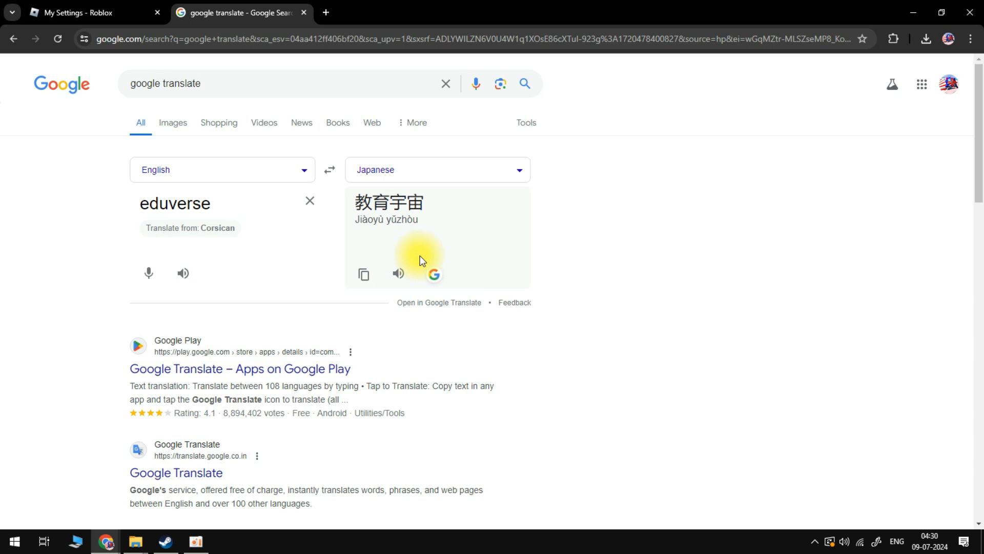
{"action": "mouse_move", "coordinate": [207, 222]}
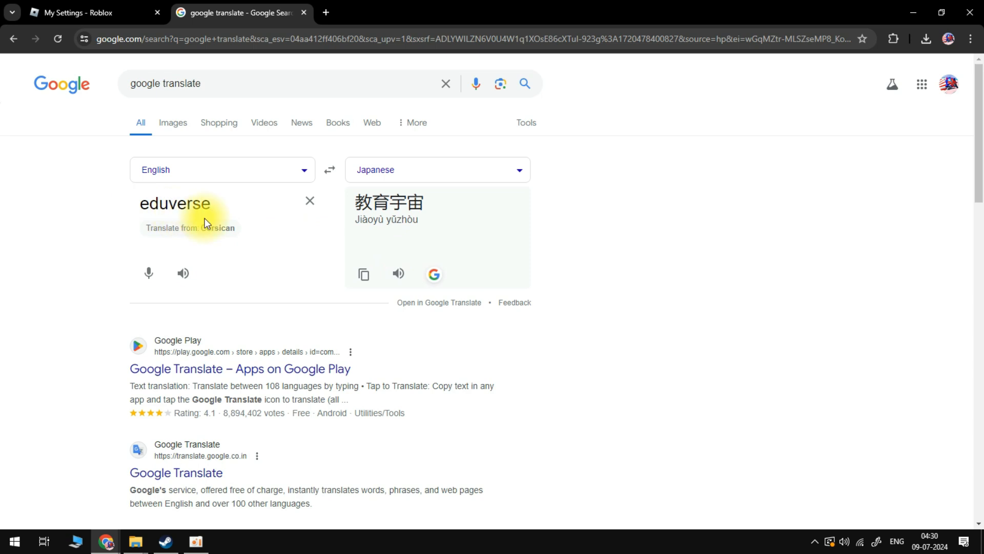
{"action": "mouse_move", "coordinate": [234, 219]}
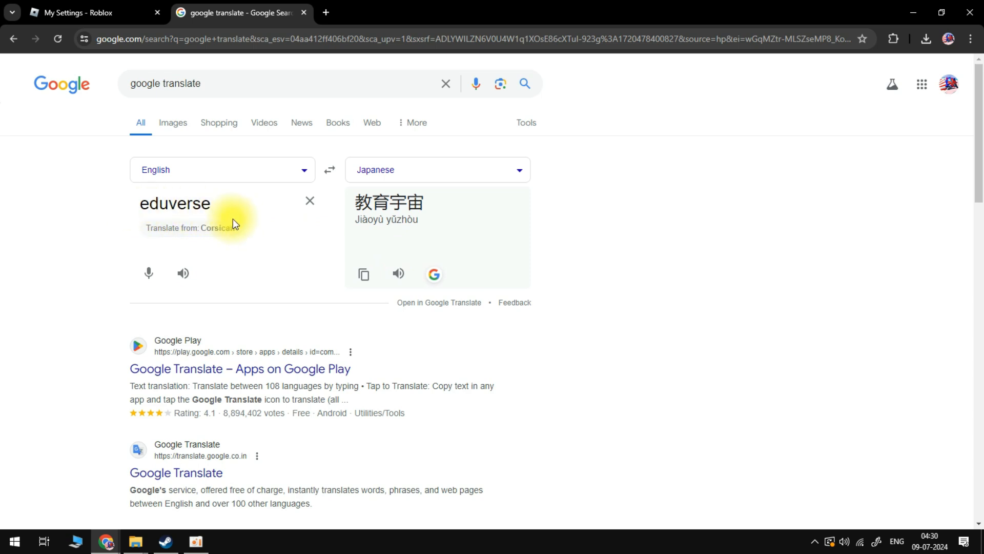
{"action": "mouse_move", "coordinate": [339, 227]}
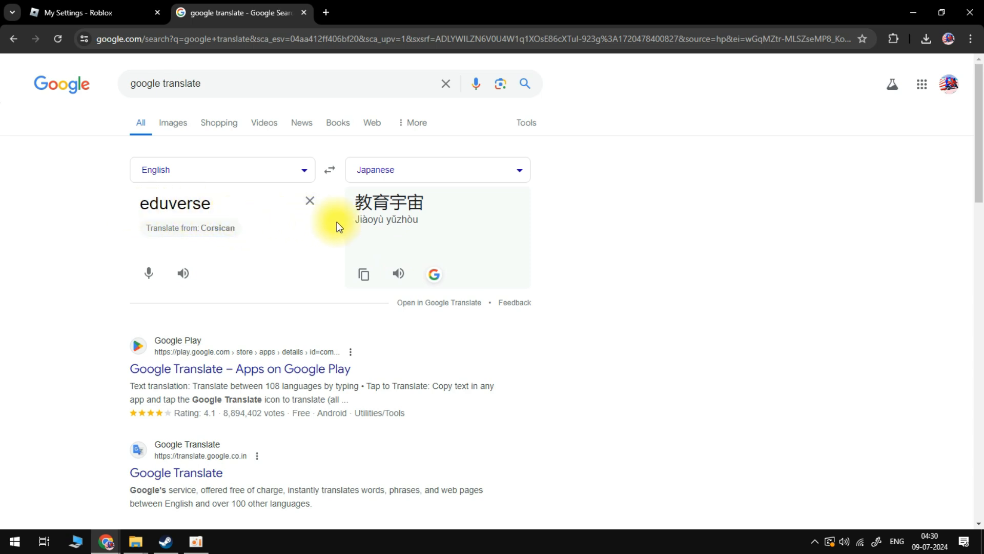
{"action": "mouse_move", "coordinate": [429, 238]}
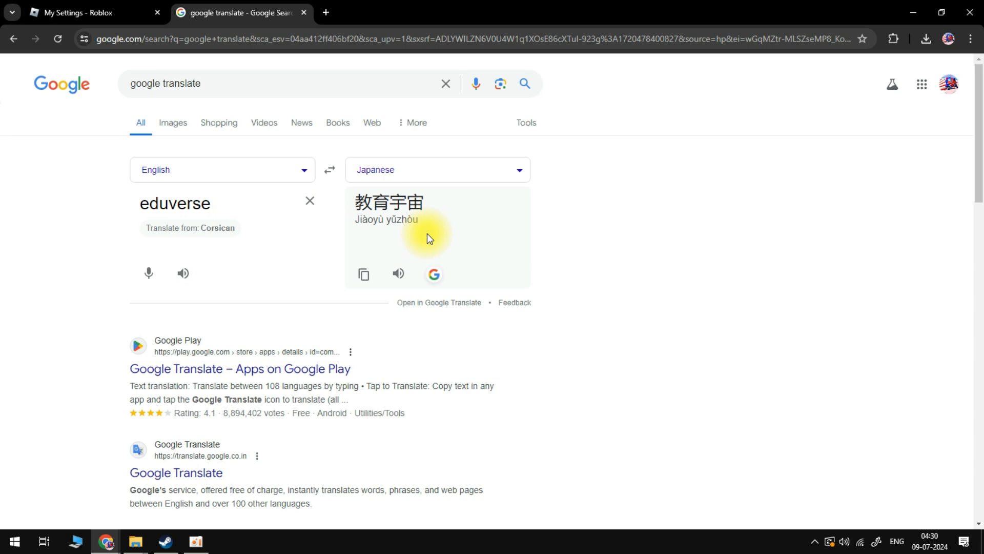
Select and copy the Japanese translation 教育宇宙 of 'eduverse' from Google Translate
{"action": "double_click", "coordinate": [399, 202]}
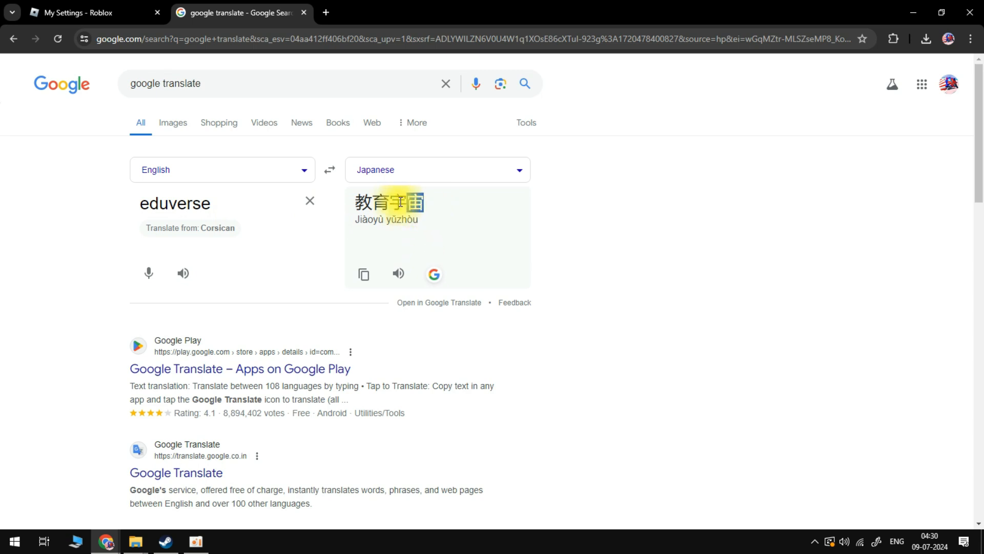
{"action": "right_click", "coordinate": [373, 202]}
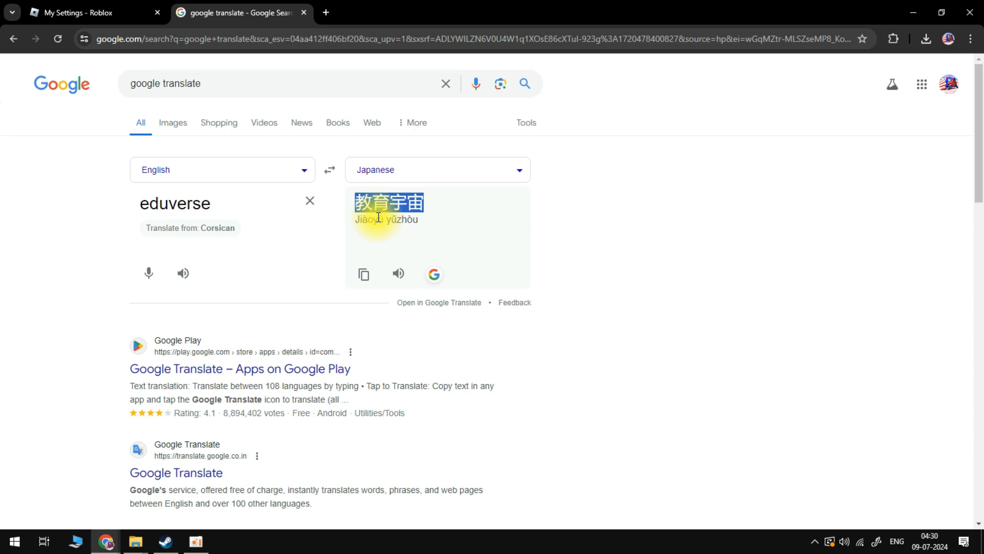
{"action": "left_click", "coordinate": [77, 14]}
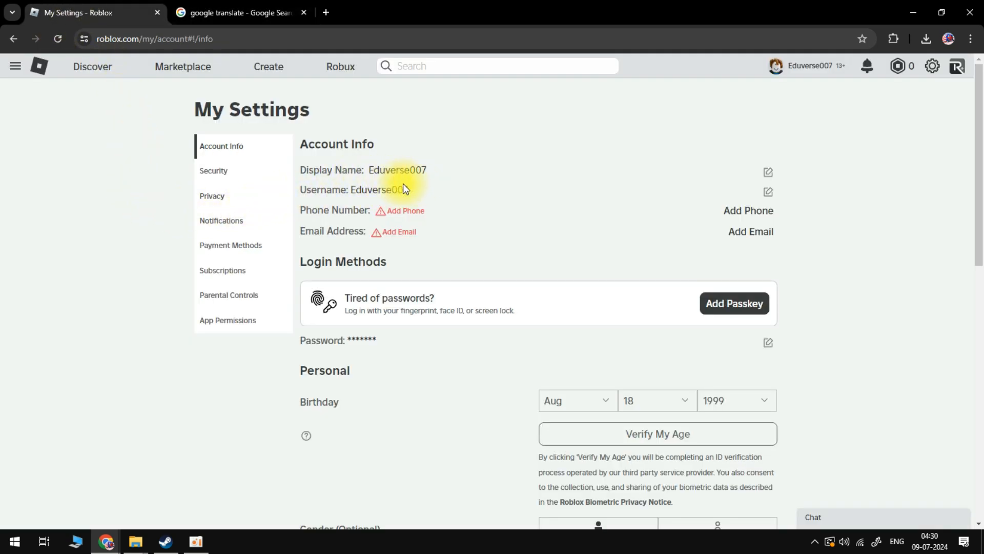
{"action": "mouse_move", "coordinate": [734, 187]}
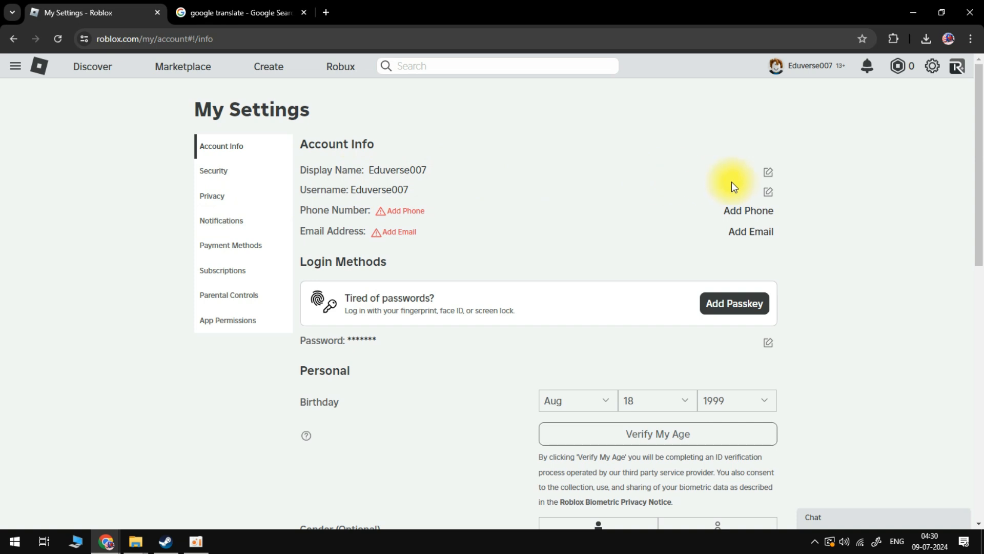
Edit the Display Name, paste 教育宇宙 and trim it to 教育, triggering the too-short warning
{"action": "left_click", "coordinate": [769, 172]}
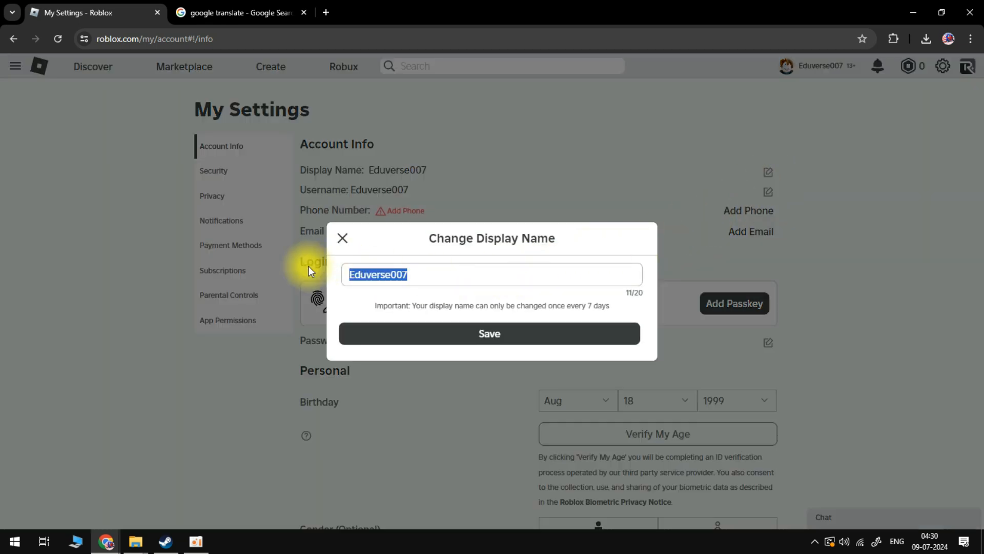
{"action": "type", "text": "教育宇宙"}
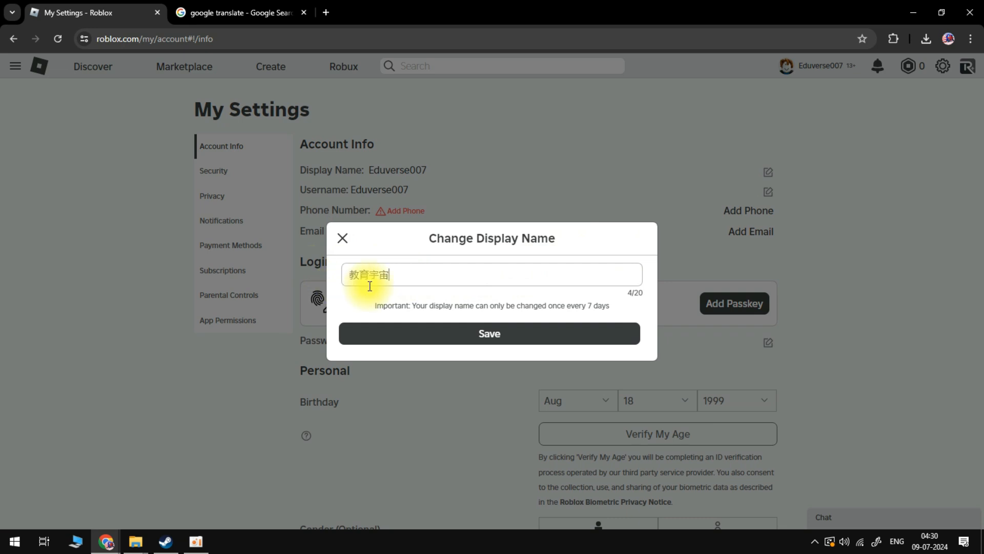
{"action": "mouse_move", "coordinate": [407, 297]}
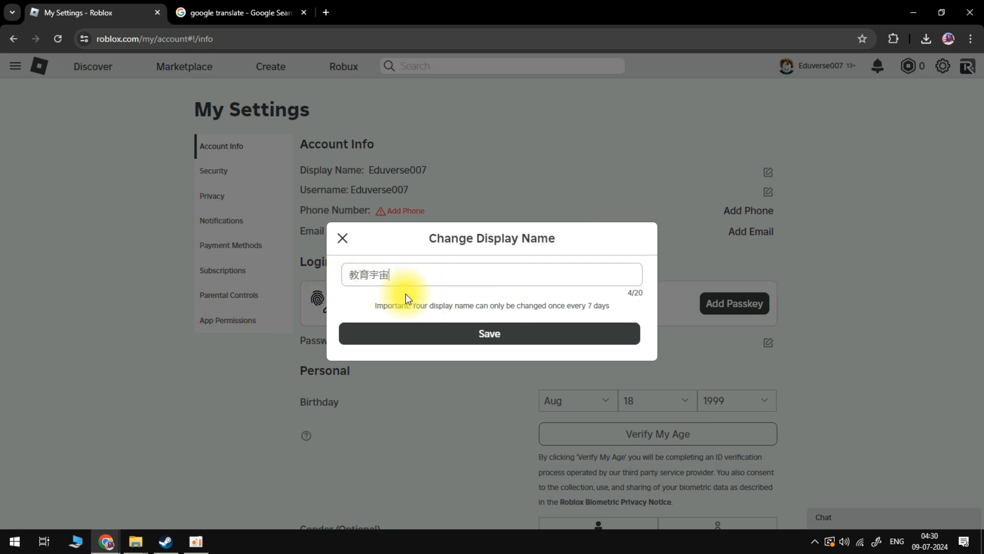
{"action": "key", "text": "Backspace"}
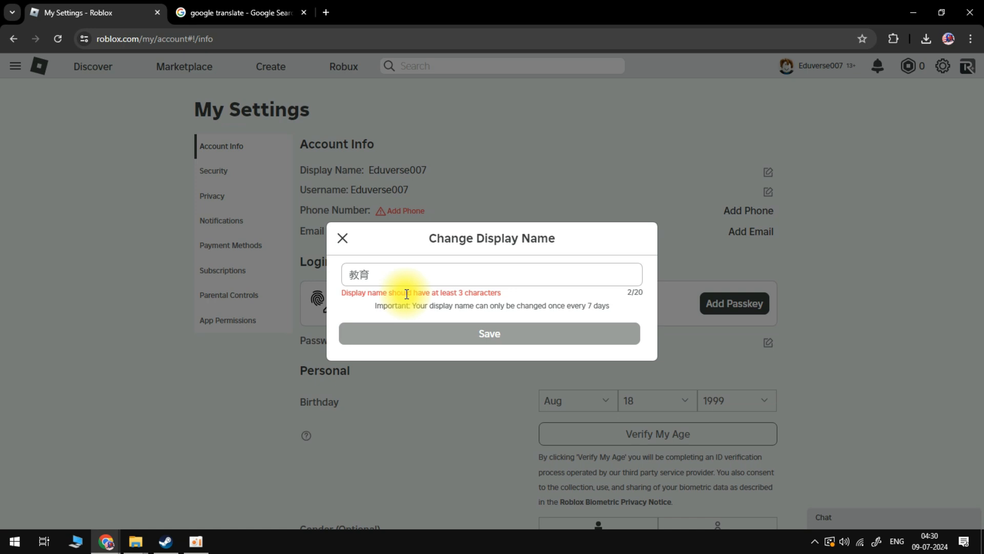
{"action": "mouse_move", "coordinate": [447, 272]}
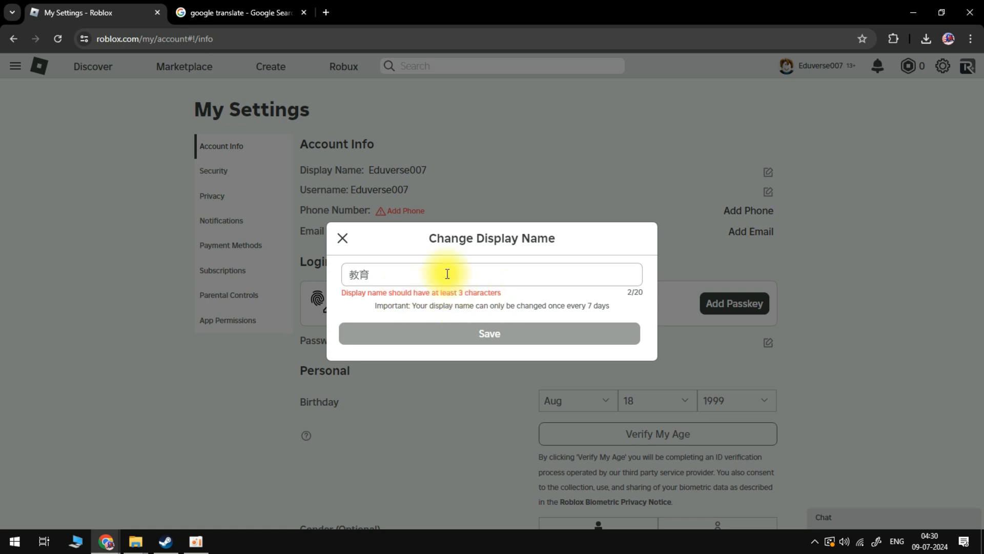
Paste 教育宇宙 again after 教育 and remove stray Latin letters so the name reads 教育教育宇宙
{"action": "type", "text": "教育宇宙"}
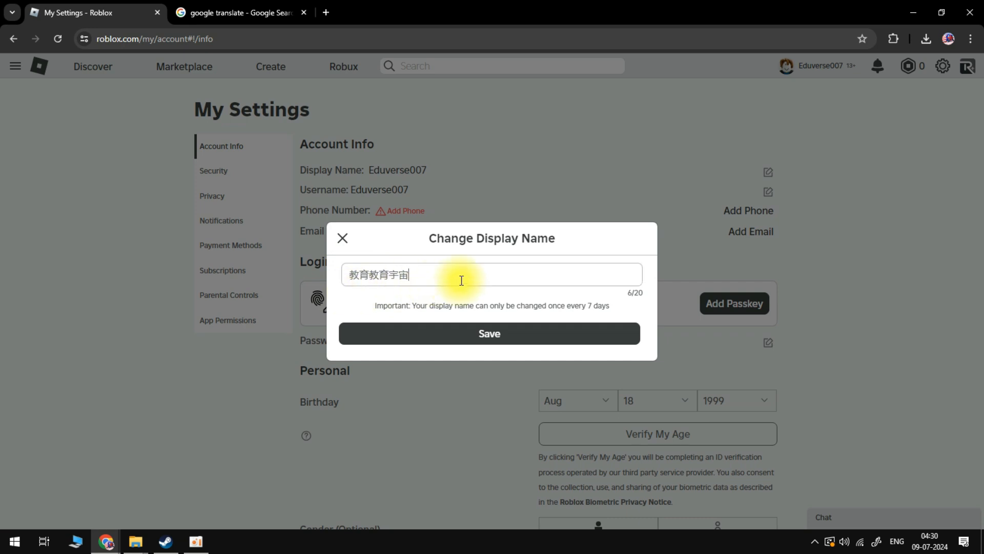
{"action": "type", "text": "av"}
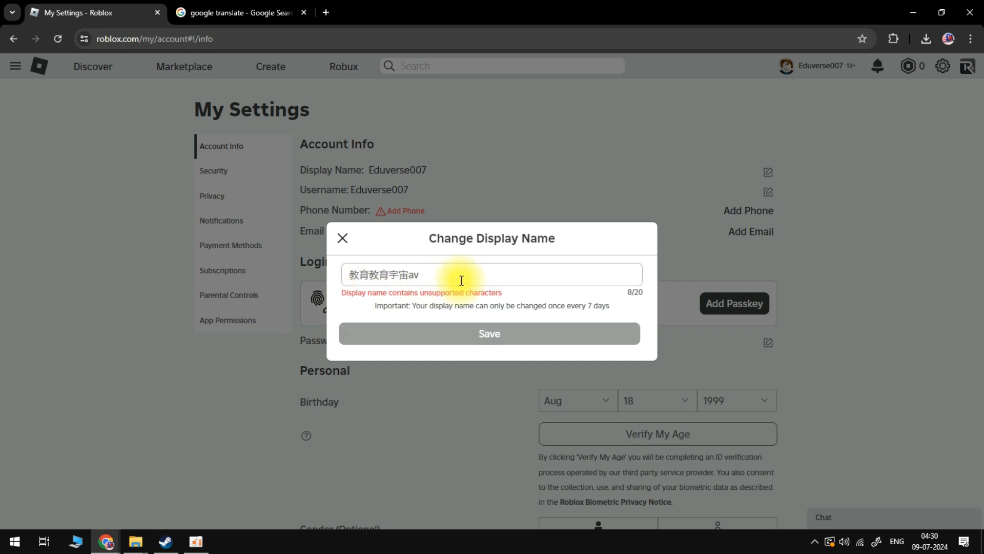
{"action": "type", "text": "a"}
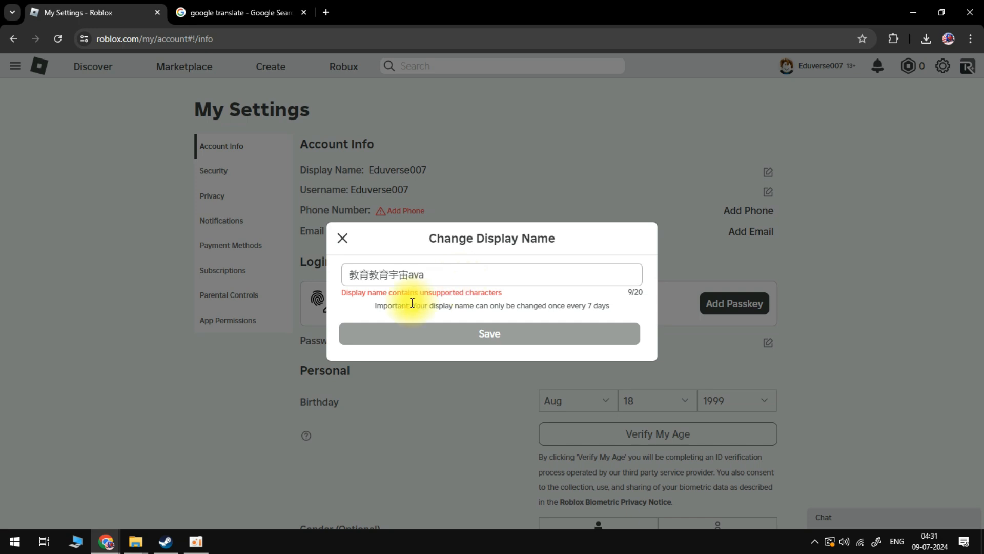
{"action": "key", "text": "Backspace"}
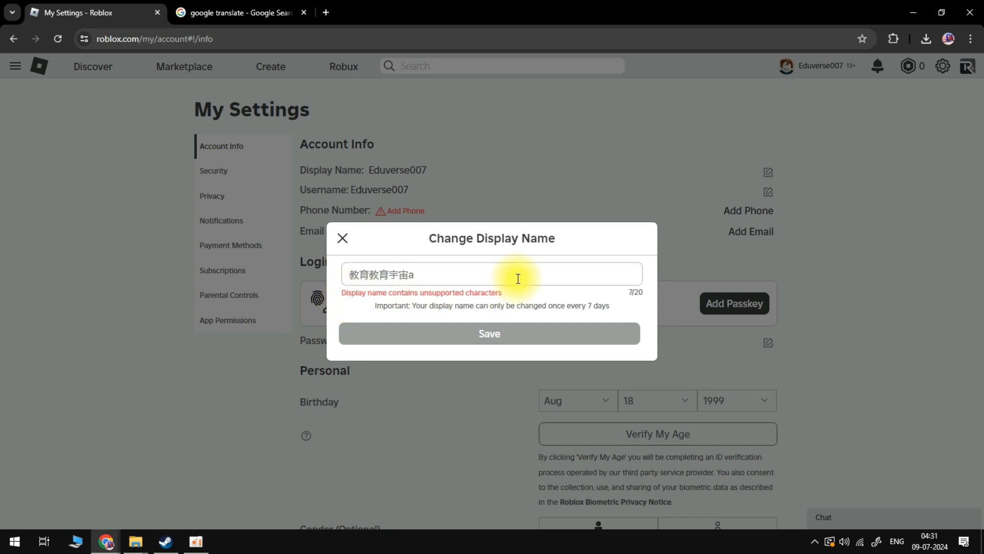
{"action": "key", "text": "Backspace"}
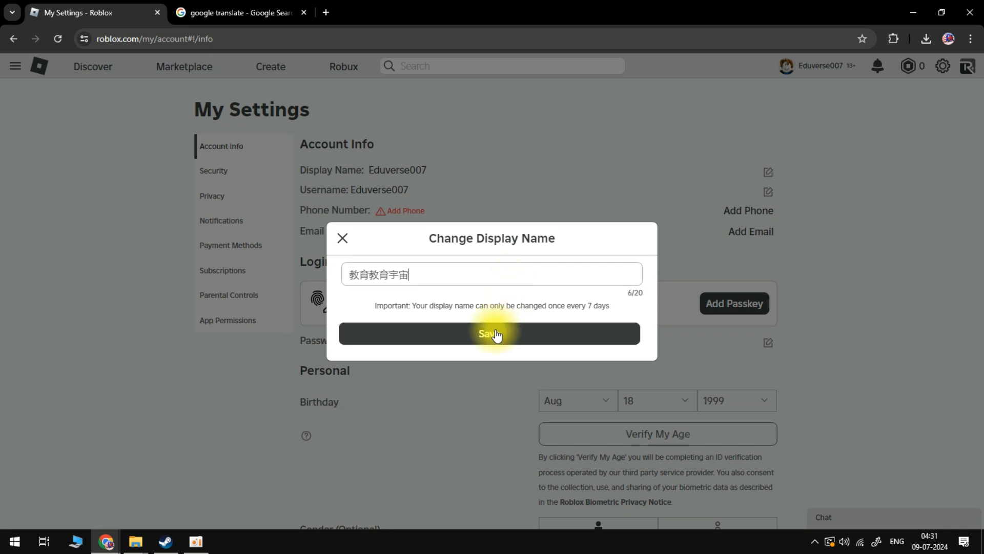
Save the display name 教育教育宇宙 for the account Eduverse007
{"action": "left_click", "coordinate": [491, 333]}
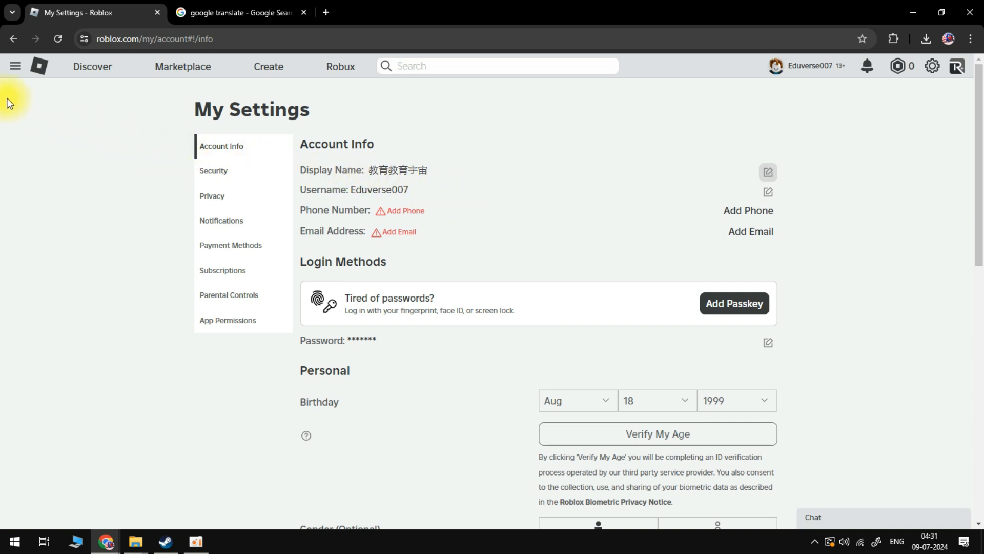
{"action": "left_click", "coordinate": [16, 66]}
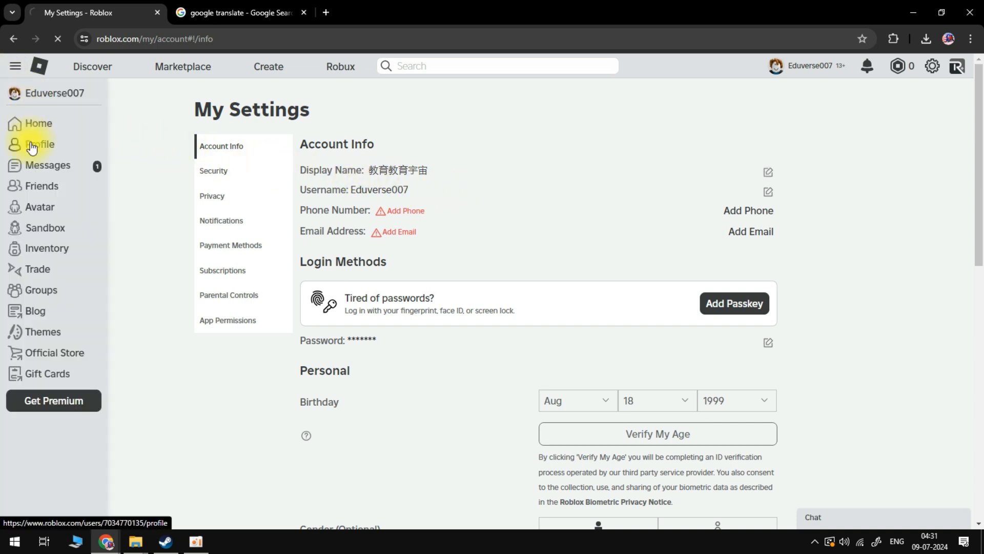
{"action": "left_click", "coordinate": [43, 143]}
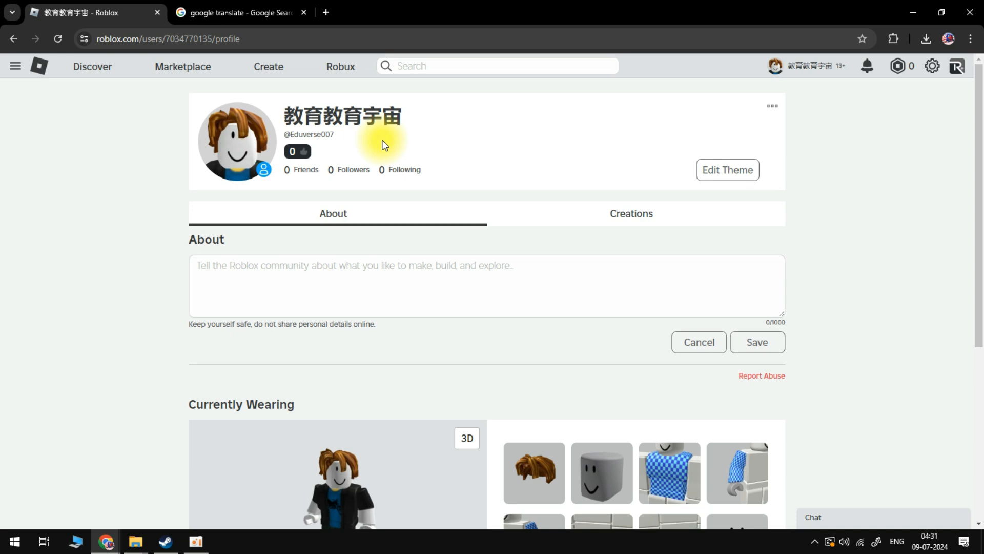
{"action": "mouse_move", "coordinate": [747, 107]}
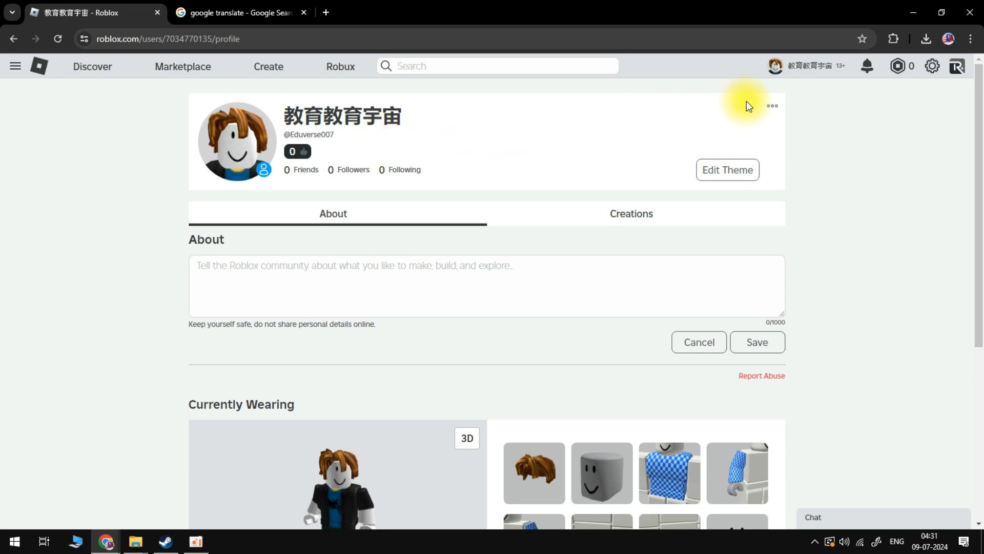
{"action": "mouse_move", "coordinate": [830, 94]}
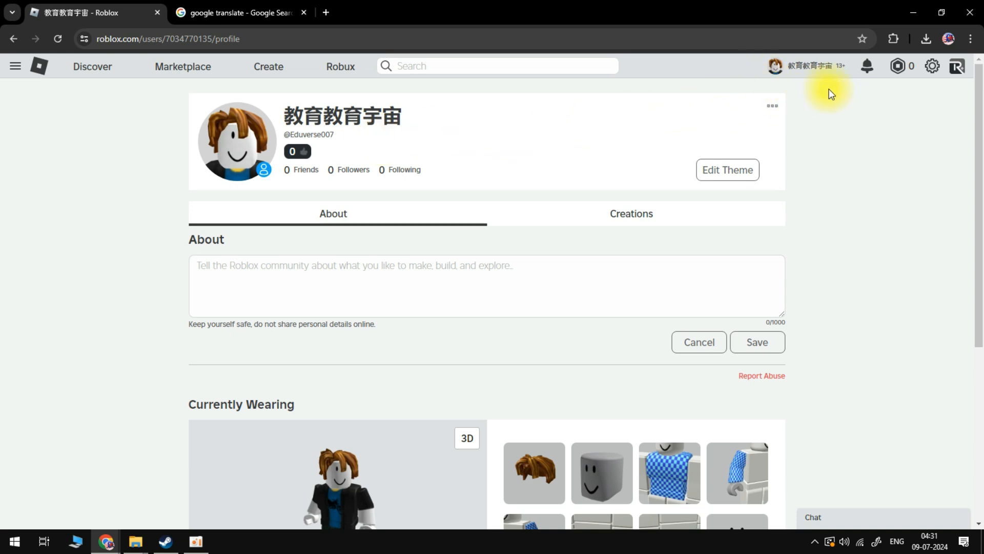
{"action": "scroll", "scroll_direction": "down", "scroll_amount": 3}
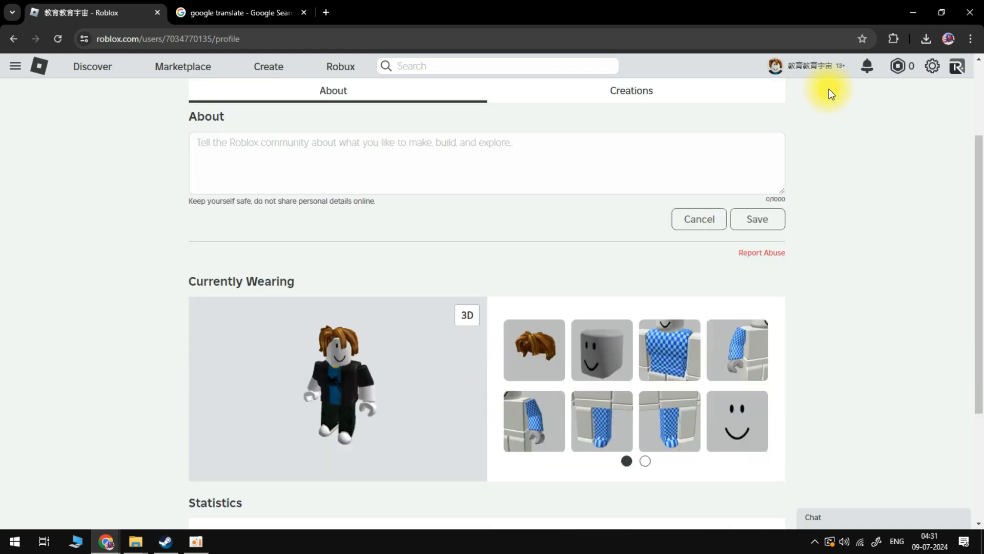